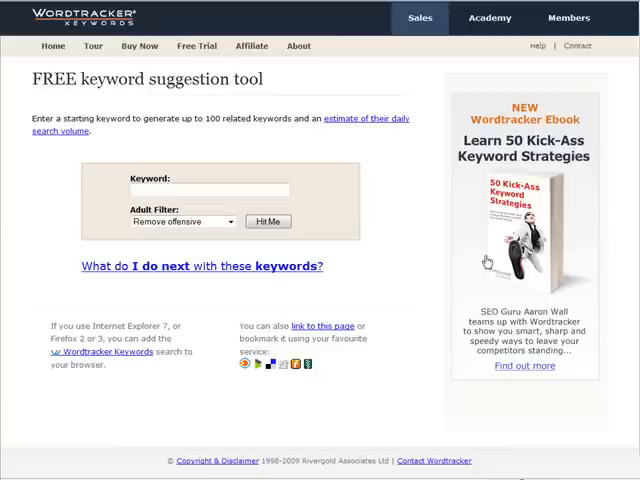
mouse_move(76, 174)
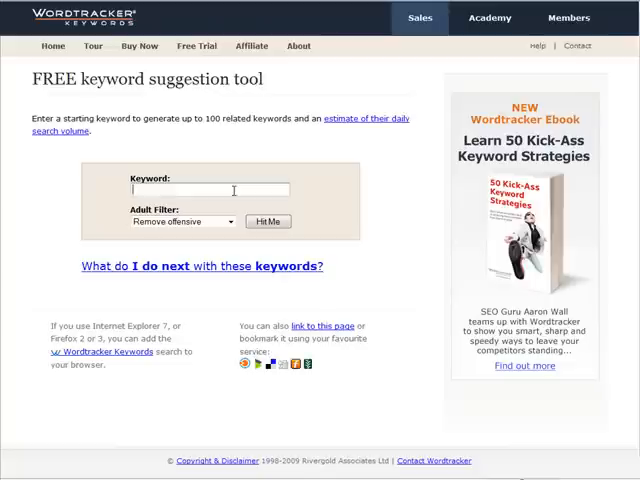
- Enter 'weight loss' as the starting keyword in Wordtracker's free suggestion tool
type("weight loss")
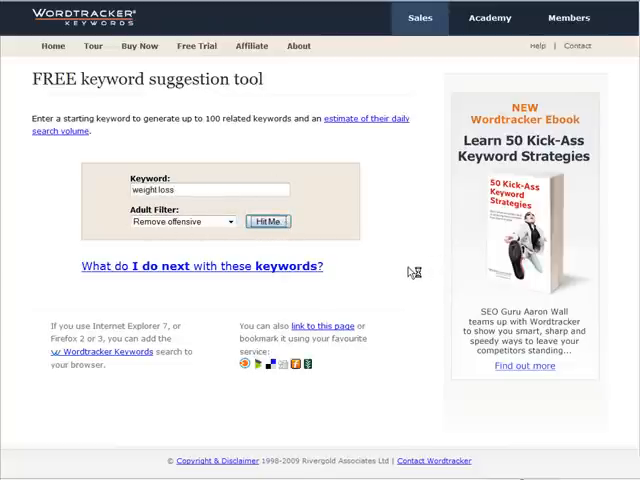
- Run Hit Me and scroll through the 'weight loss' suggestions, led by 9566 daily searches
left_click(268, 221)
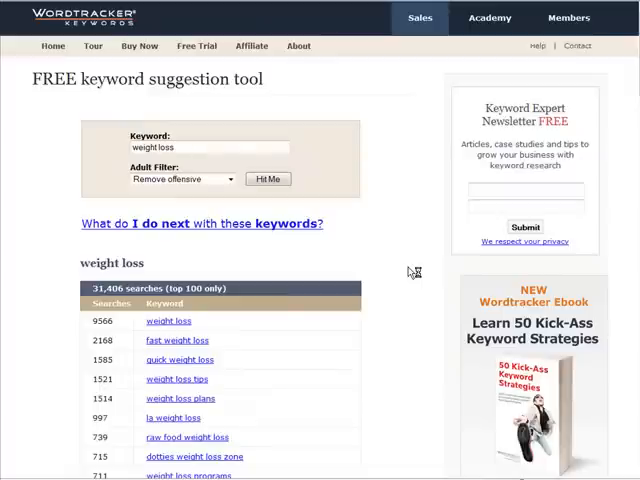
scroll("down", 3)
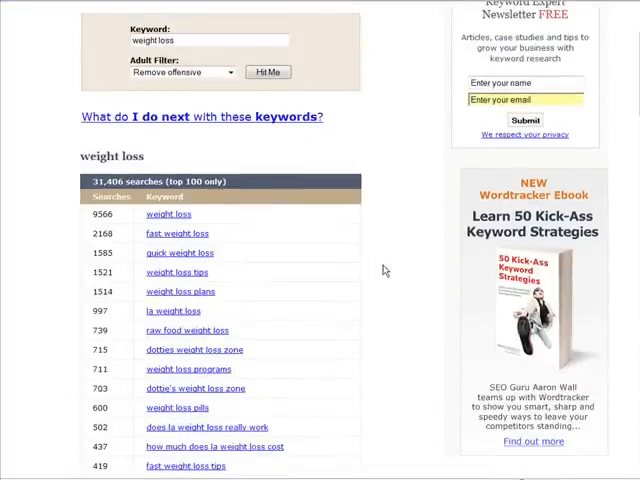
scroll("down", 3)
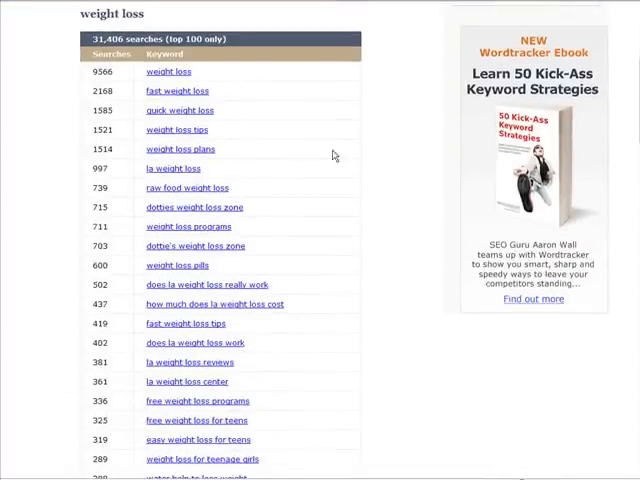
scroll("down", 3)
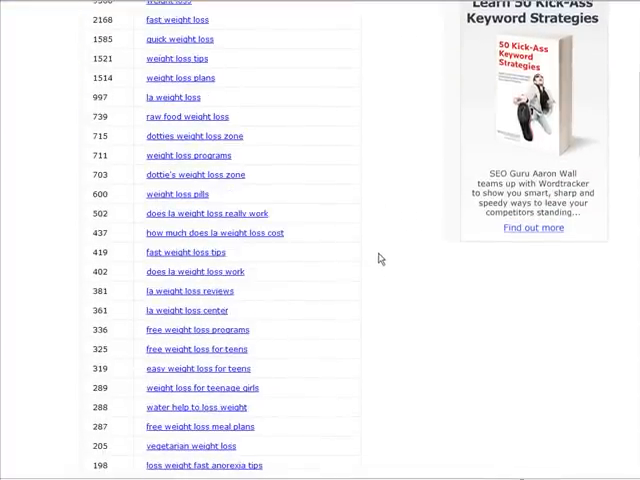
scroll("down", 3)
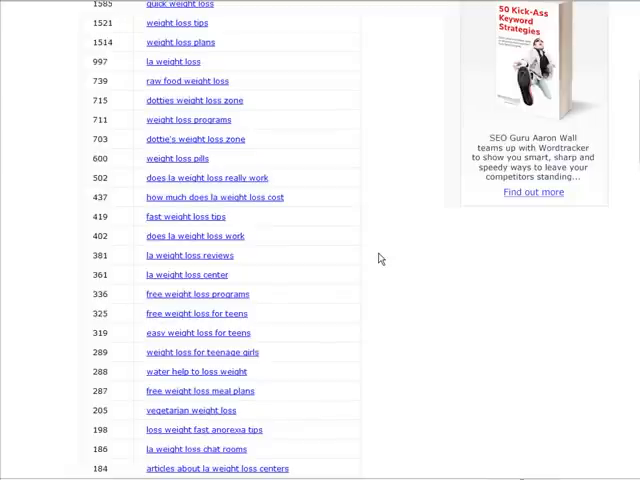
mouse_move(196, 171)
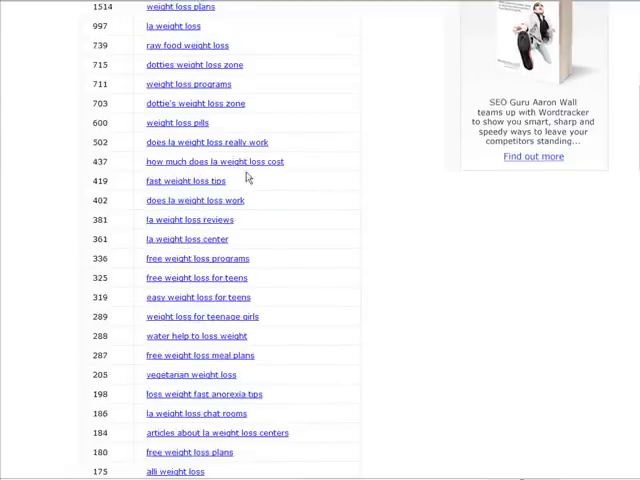
mouse_move(339, 206)
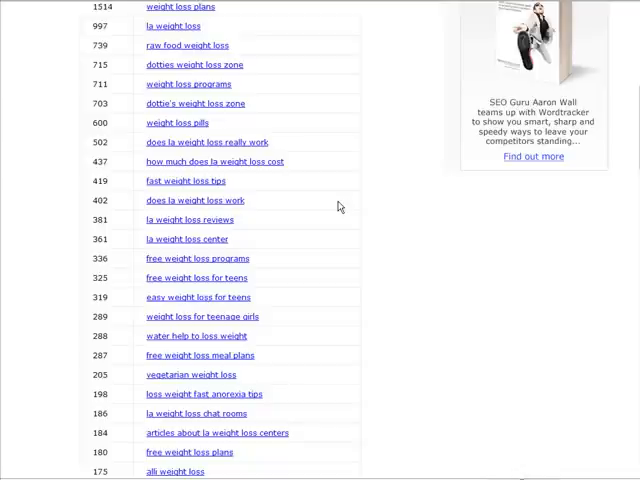
mouse_move(303, 194)
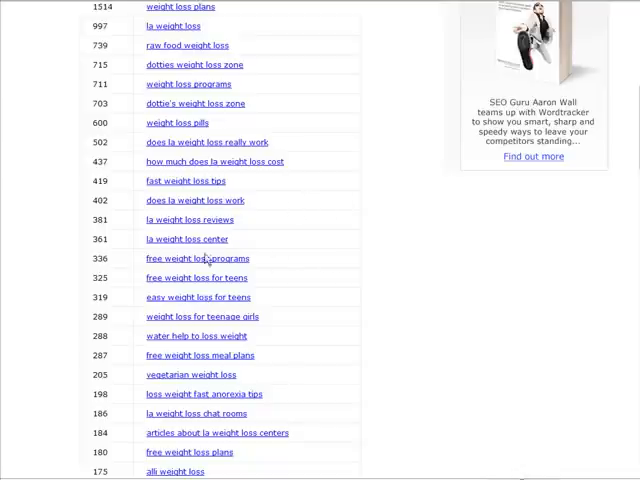
mouse_move(377, 196)
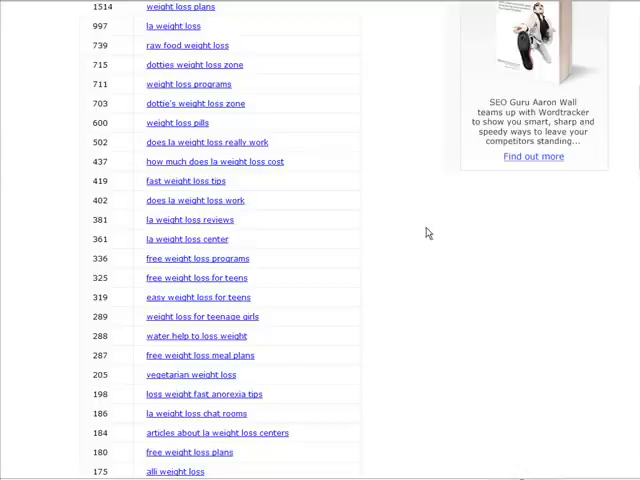
mouse_move(357, 231)
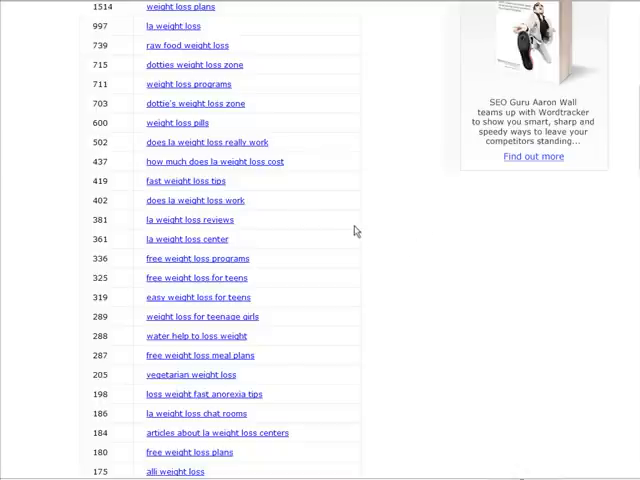
mouse_move(318, 226)
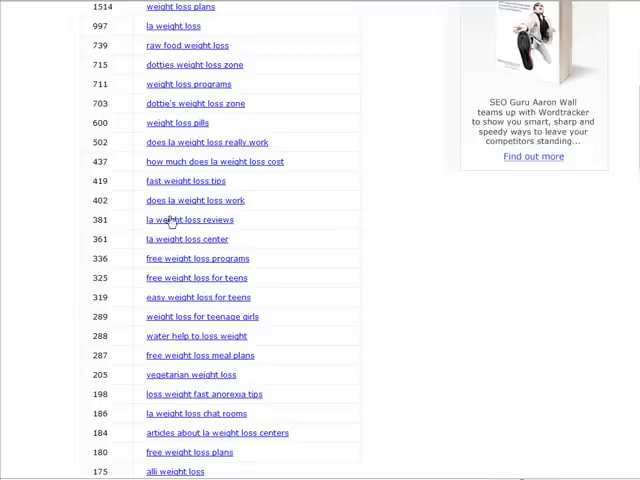
mouse_move(238, 244)
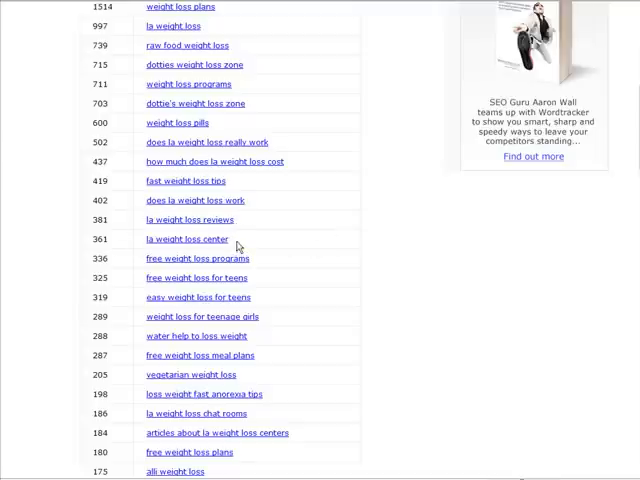
mouse_move(277, 273)
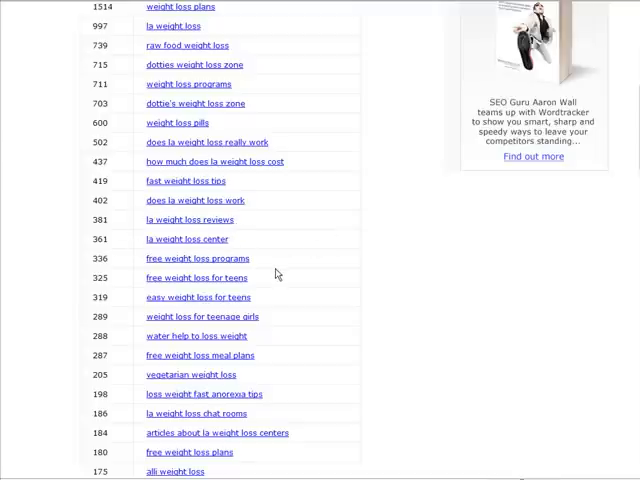
mouse_move(210, 285)
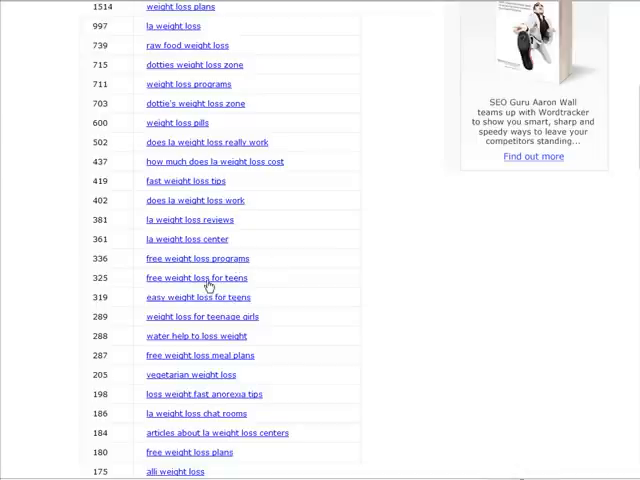
scroll("down", 3)
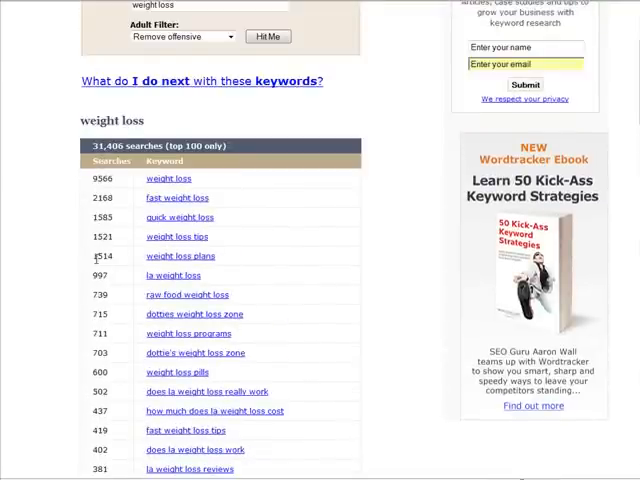
scroll("down", 3)
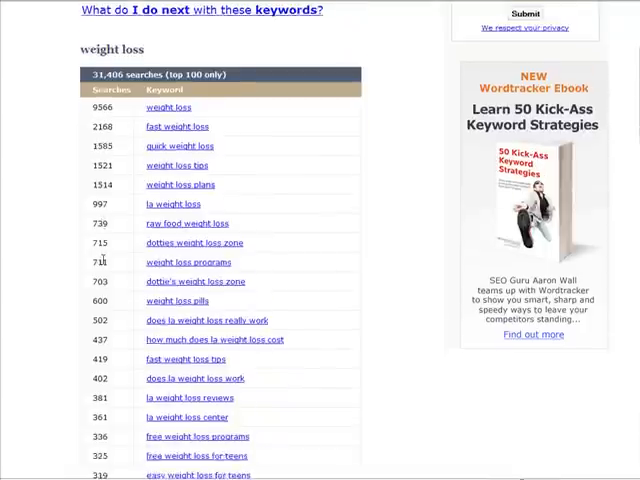
scroll("down", 3)
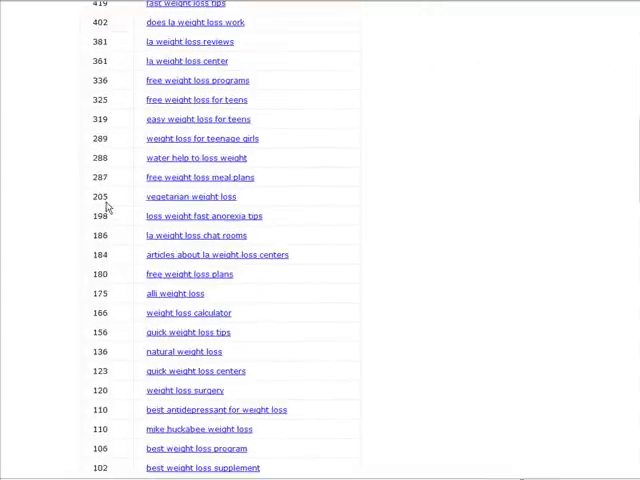
scroll("down", 3)
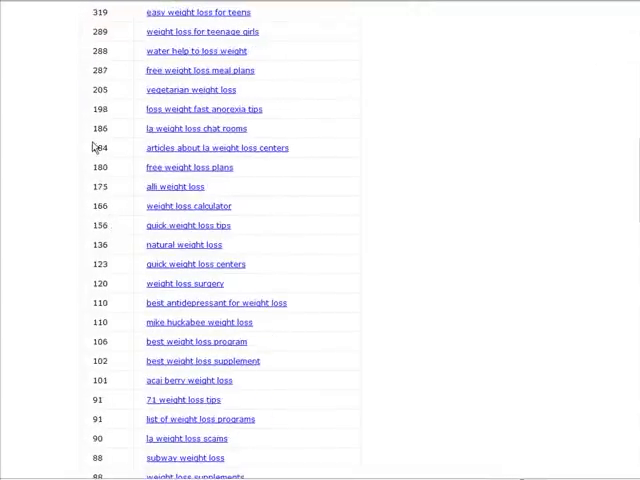
mouse_move(123, 208)
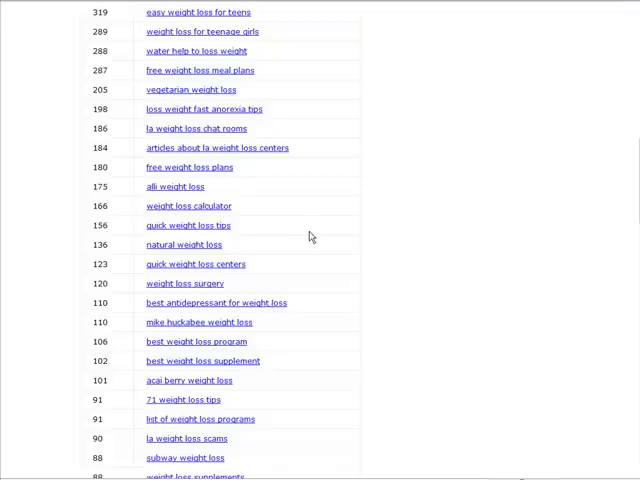
mouse_move(260, 220)
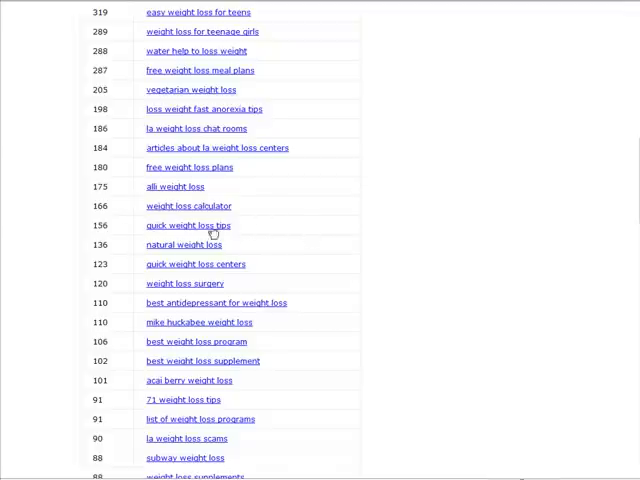
mouse_move(113, 232)
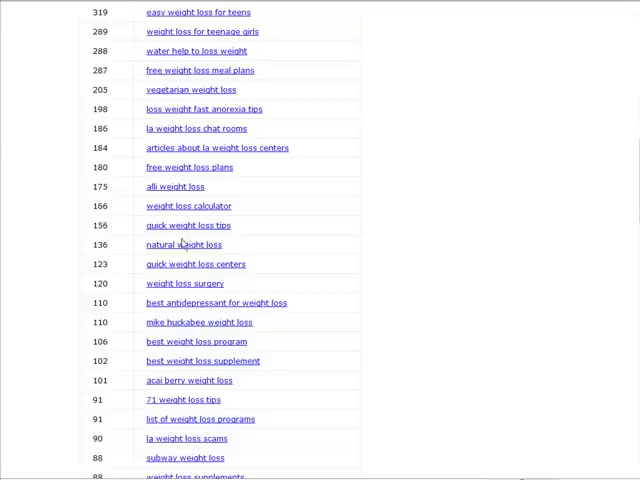
mouse_move(343, 271)
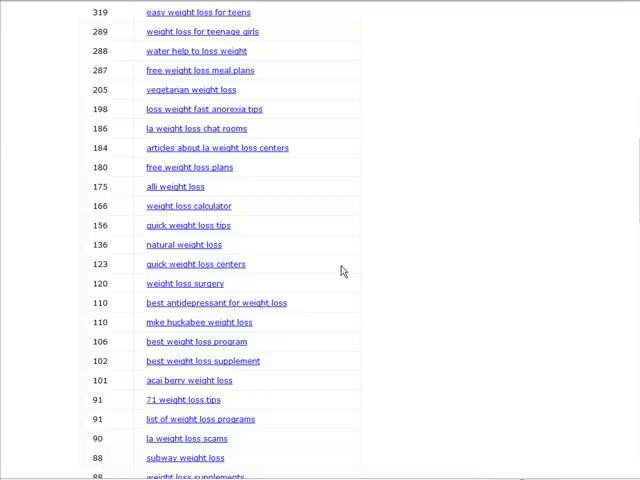
mouse_move(258, 231)
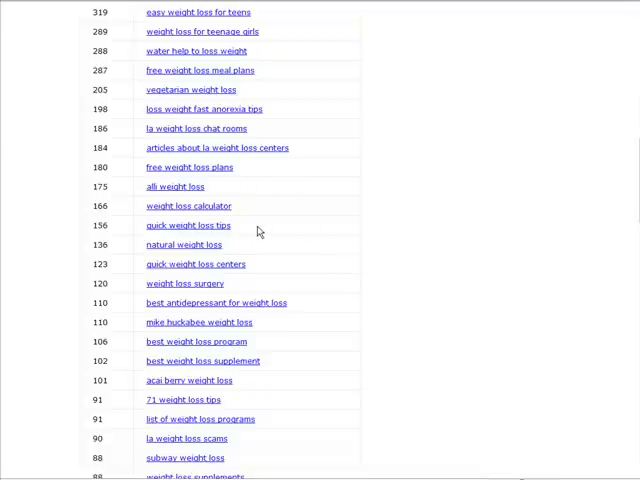
mouse_move(311, 230)
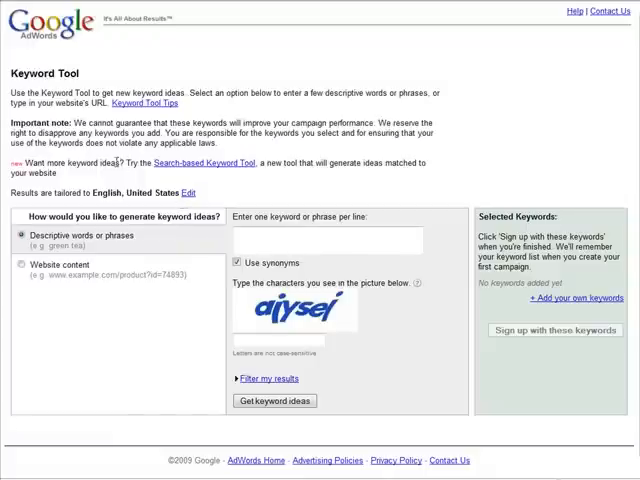
mouse_move(128, 64)
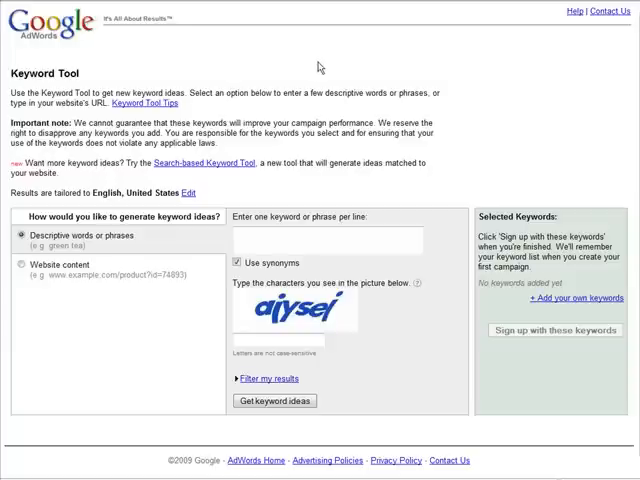
mouse_move(330, 65)
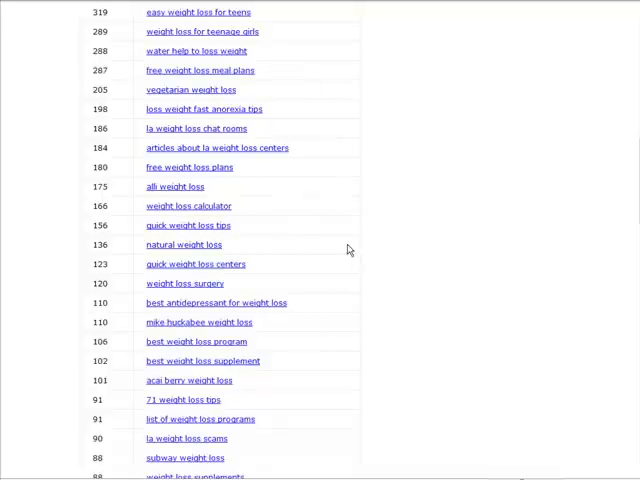
mouse_move(224, 196)
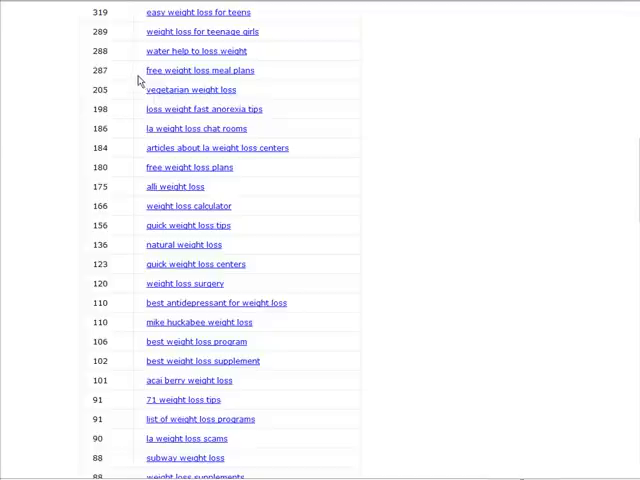
- Select the phrase 'free weight loss meal plans' and bring up its copy menu
double_click(198, 70)
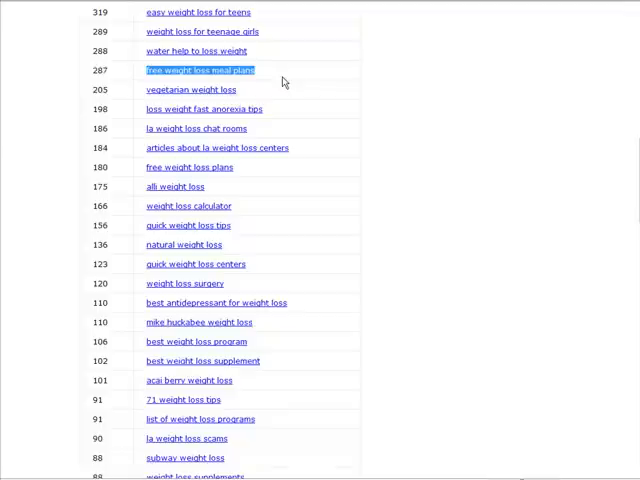
right_click(197, 70)
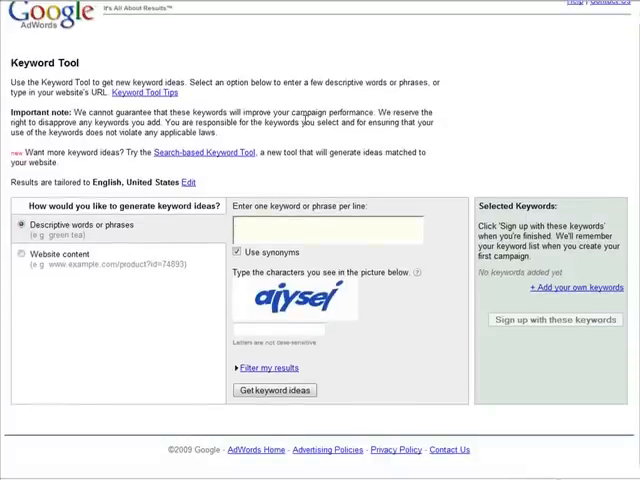
- Enter 'free weight loss meal plans' into the AdWords Keyword Tool keyword box
type("free weight loss meal plans")
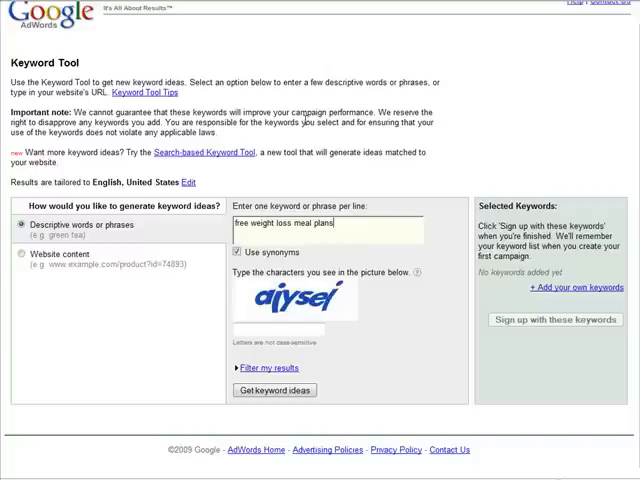
mouse_move(350, 313)
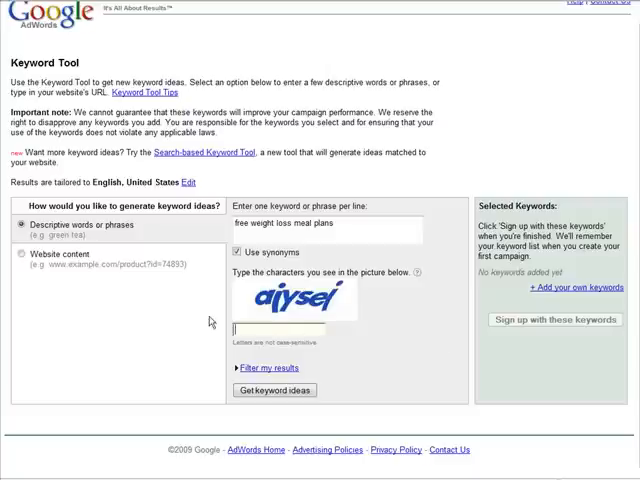
mouse_move(377, 342)
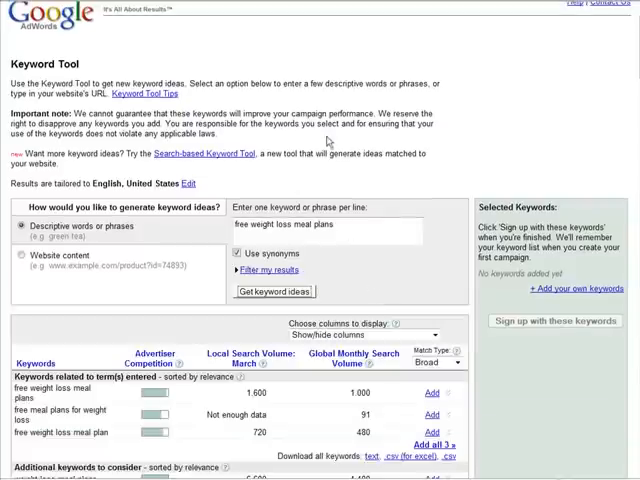
scroll("down", 3)
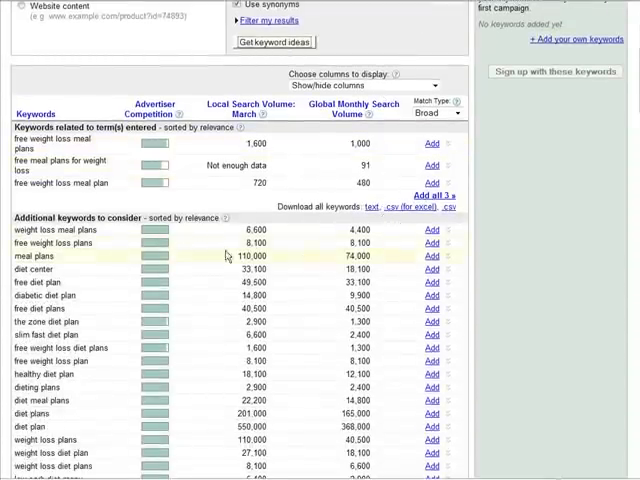
mouse_move(72, 80)
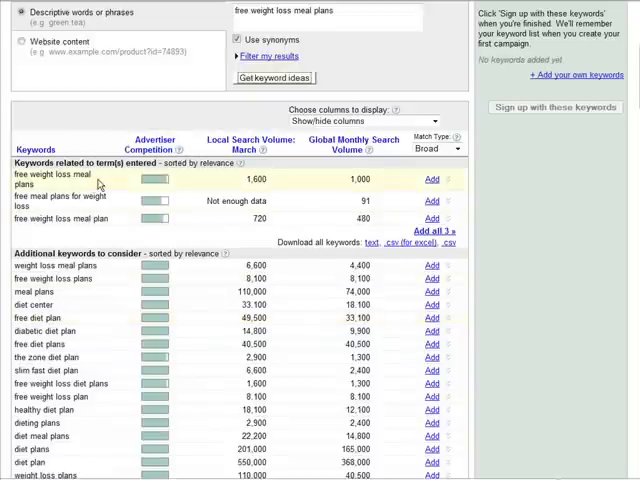
mouse_move(168, 185)
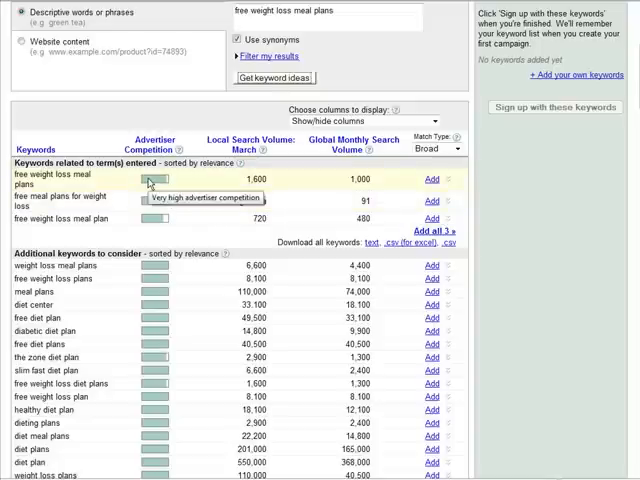
scroll("down", 3)
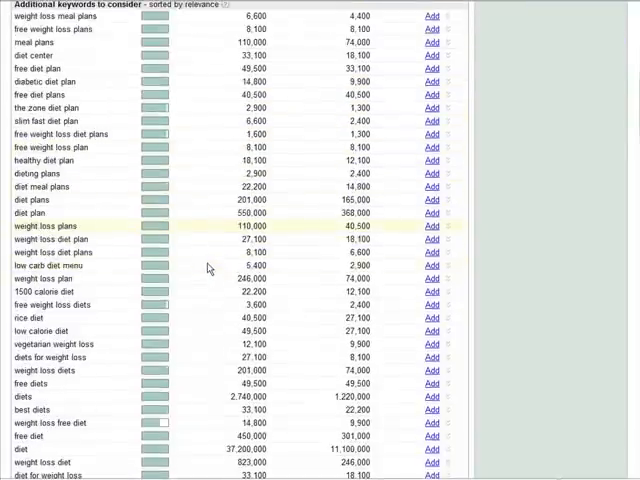
scroll("down", 3)
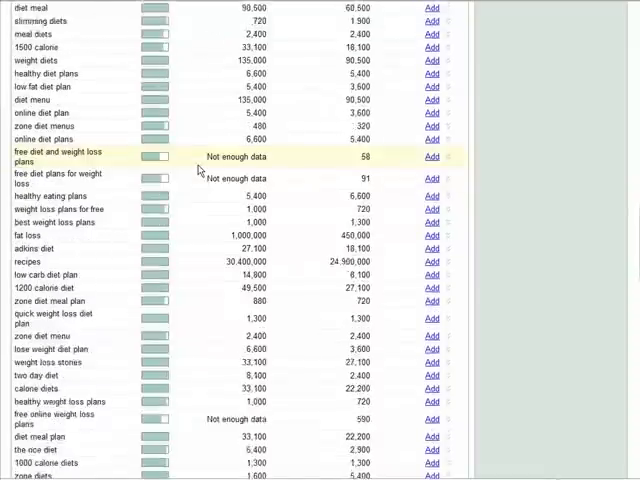
scroll("down", 3)
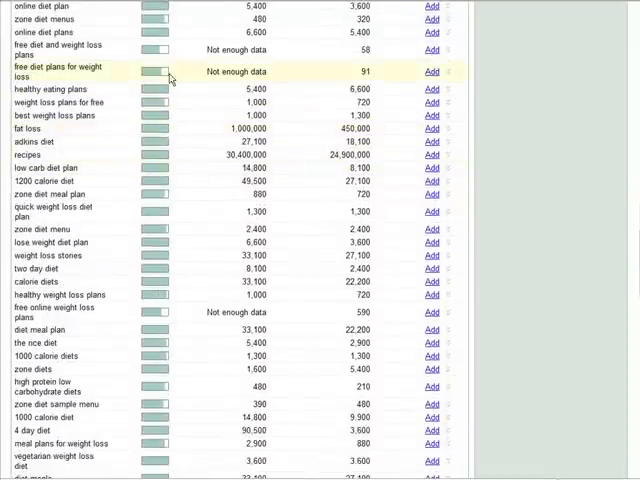
mouse_move(78, 58)
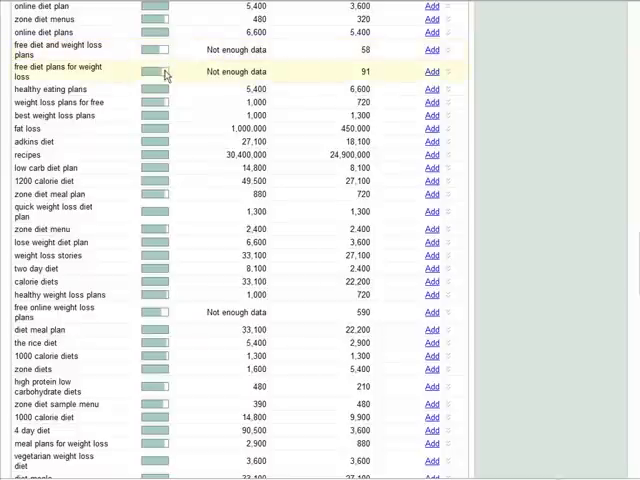
scroll("down", 3)
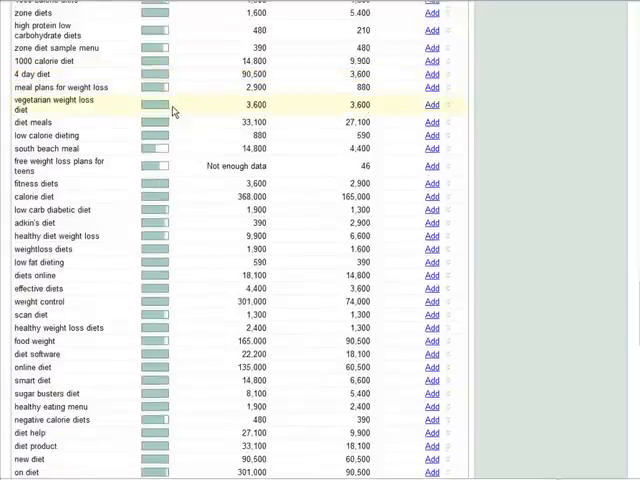
scroll("down", 3)
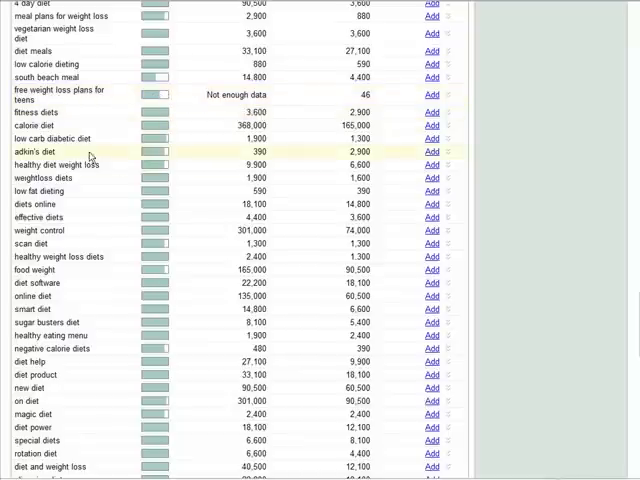
scroll("down", 3)
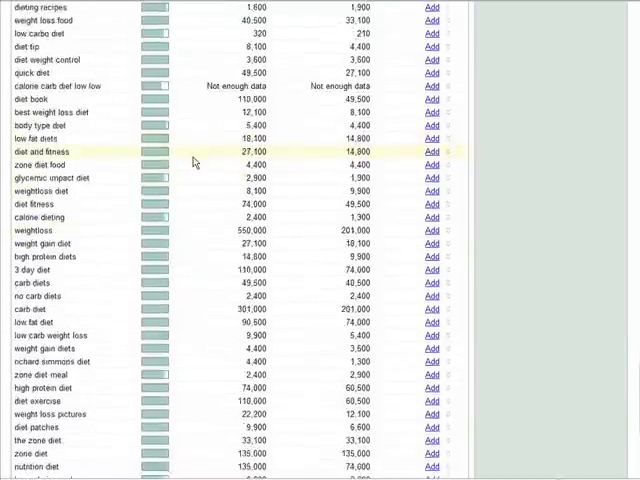
scroll("down", 3)
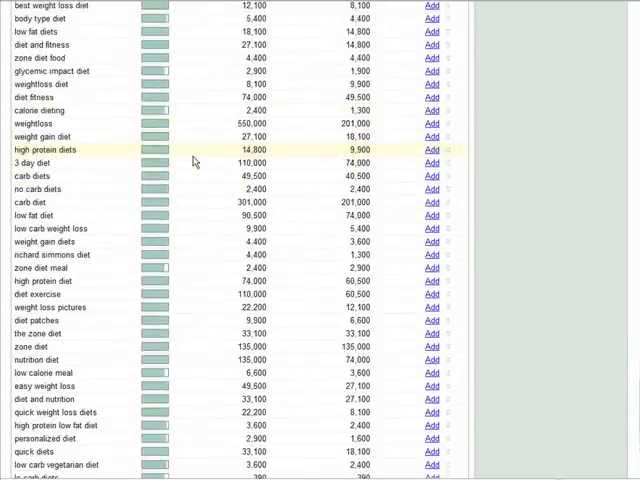
scroll("down", 3)
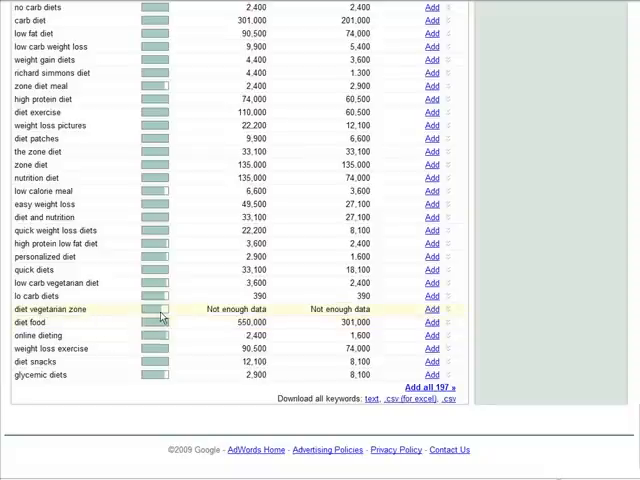
mouse_move(145, 322)
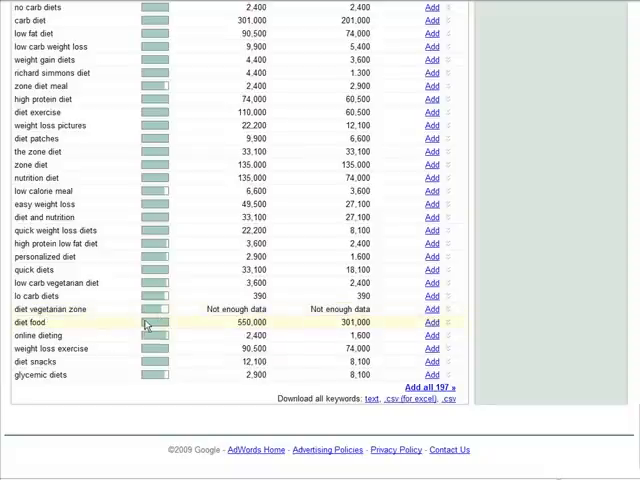
scroll("down", 3)
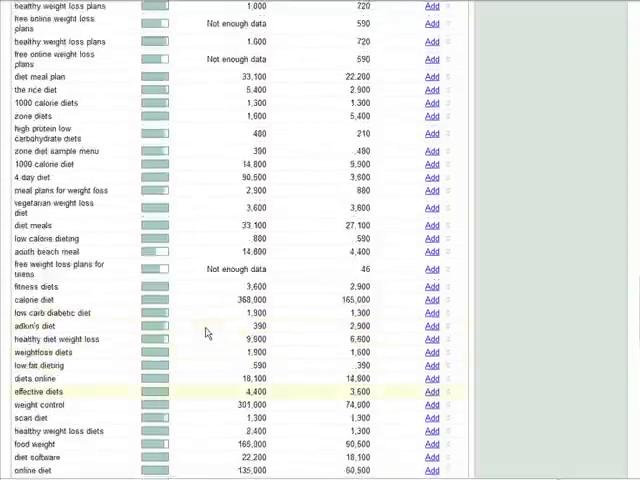
scroll("down", 3)
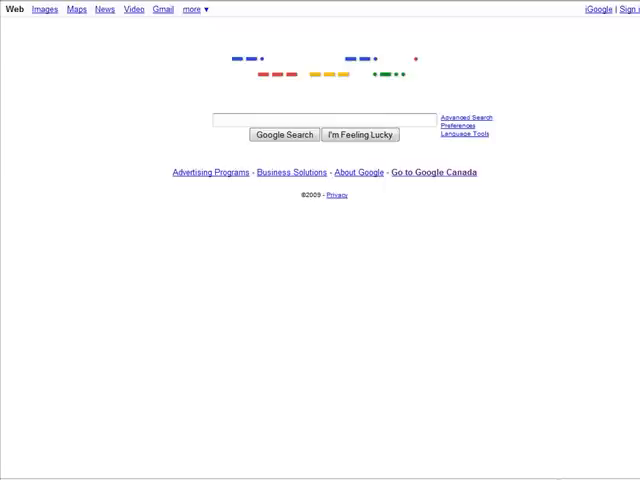
mouse_move(547, 162)
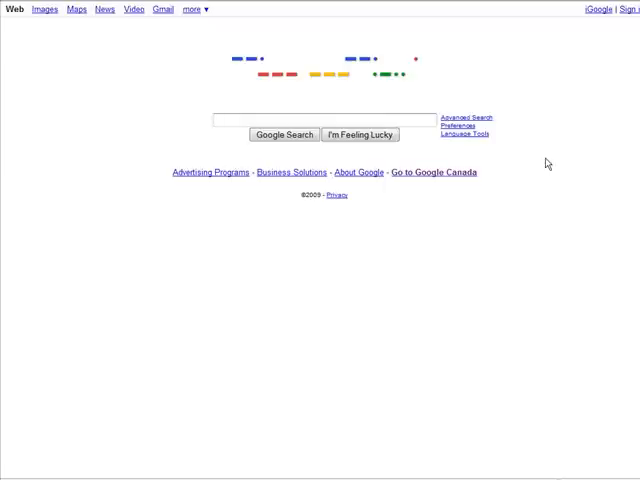
- Search Google for the quoted phrase 'free weight loss meal plans' (about 14,800 results)
type("free weight loss meal plans\"")
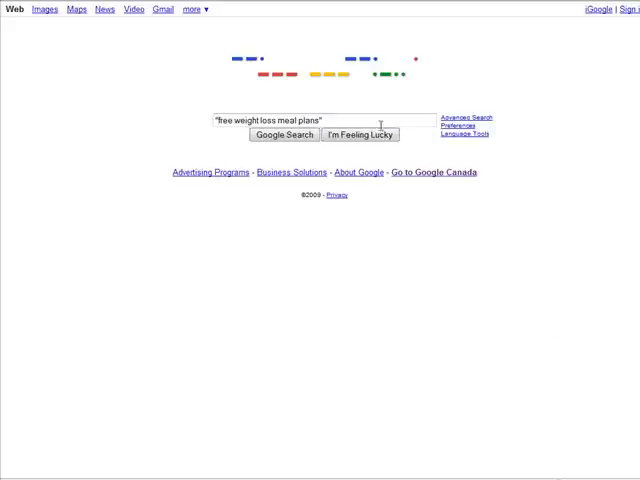
left_click(282, 135)
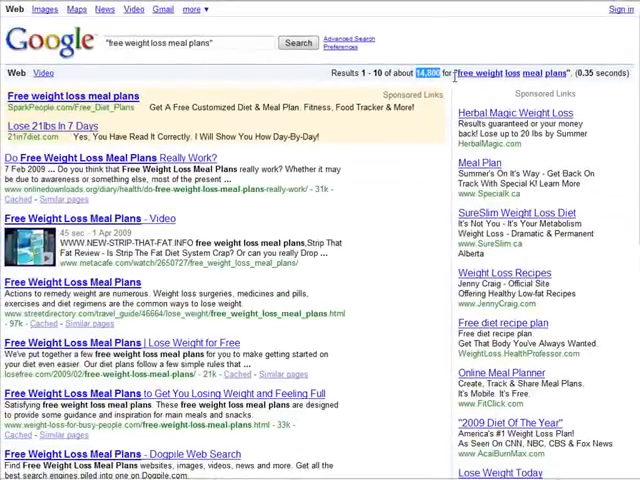
mouse_move(454, 89)
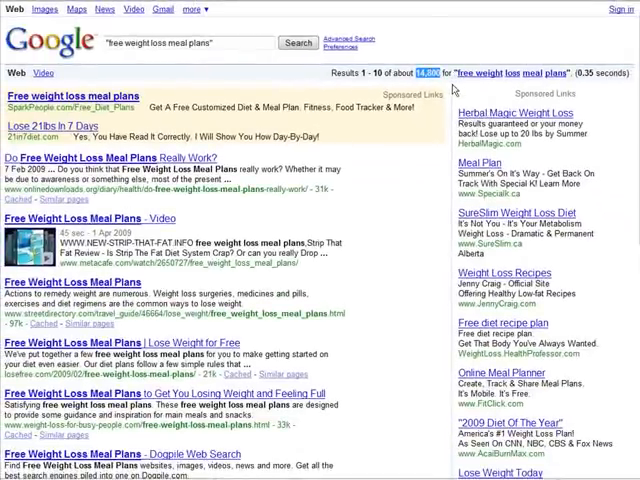
mouse_move(453, 89)
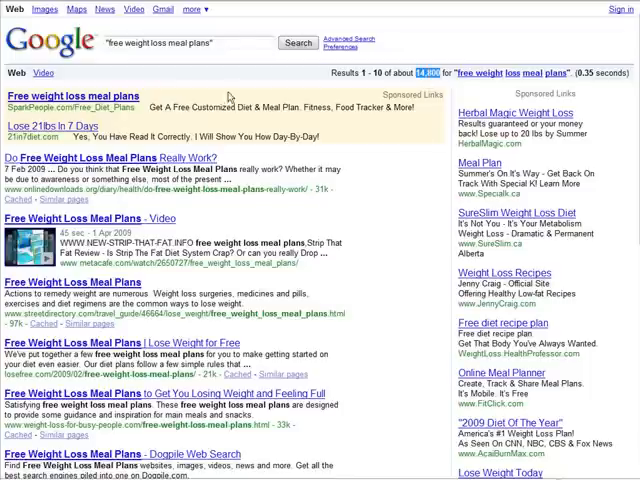
mouse_move(418, 86)
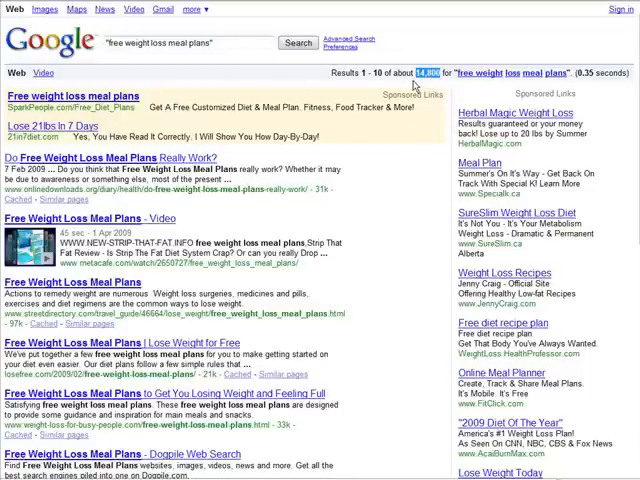
mouse_move(370, 194)
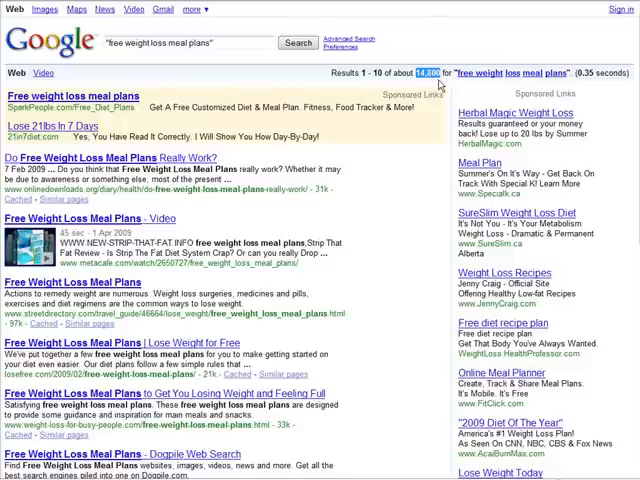
mouse_move(405, 142)
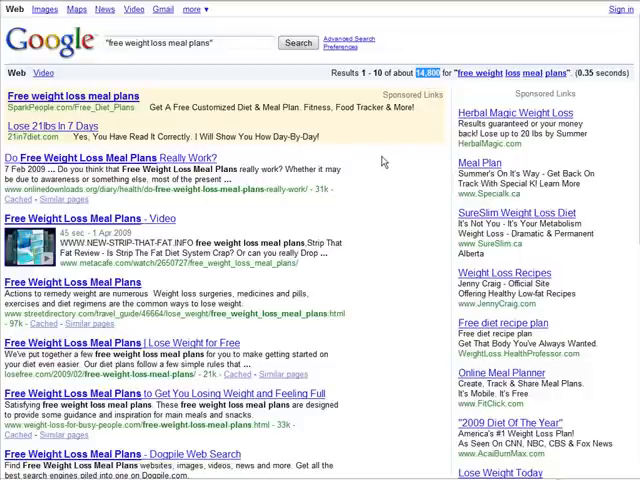
mouse_move(386, 159)
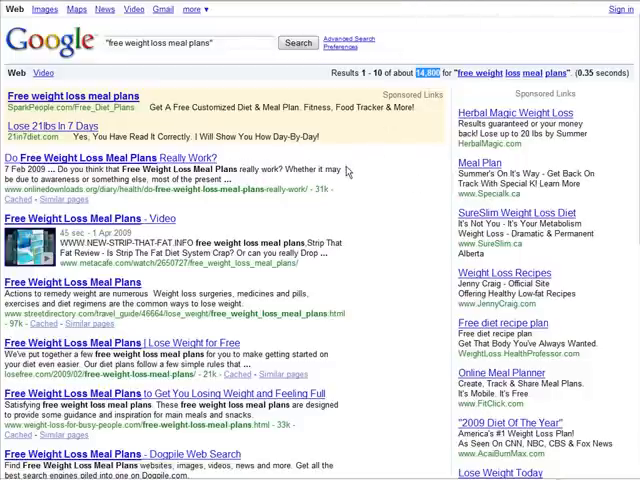
mouse_move(361, 181)
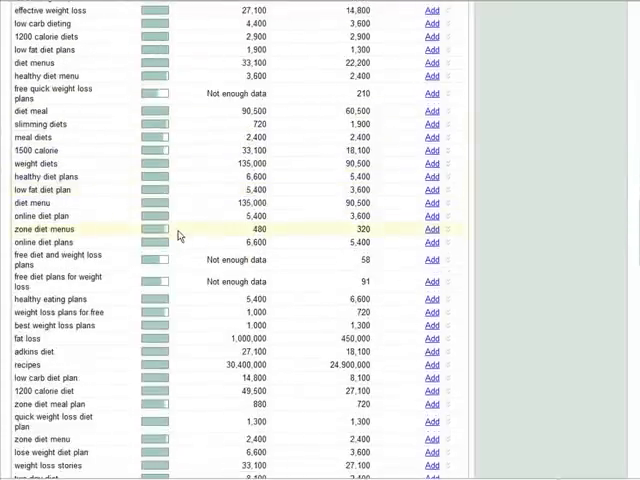
- Scroll down the keyword ideas to 'free diet and weight loss plans'
scroll("down", 3)
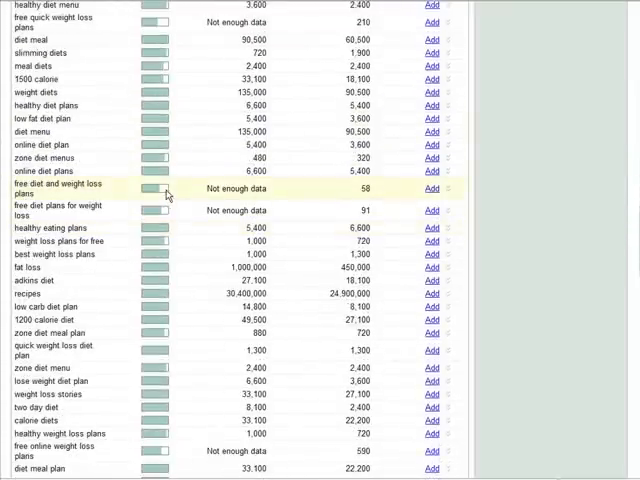